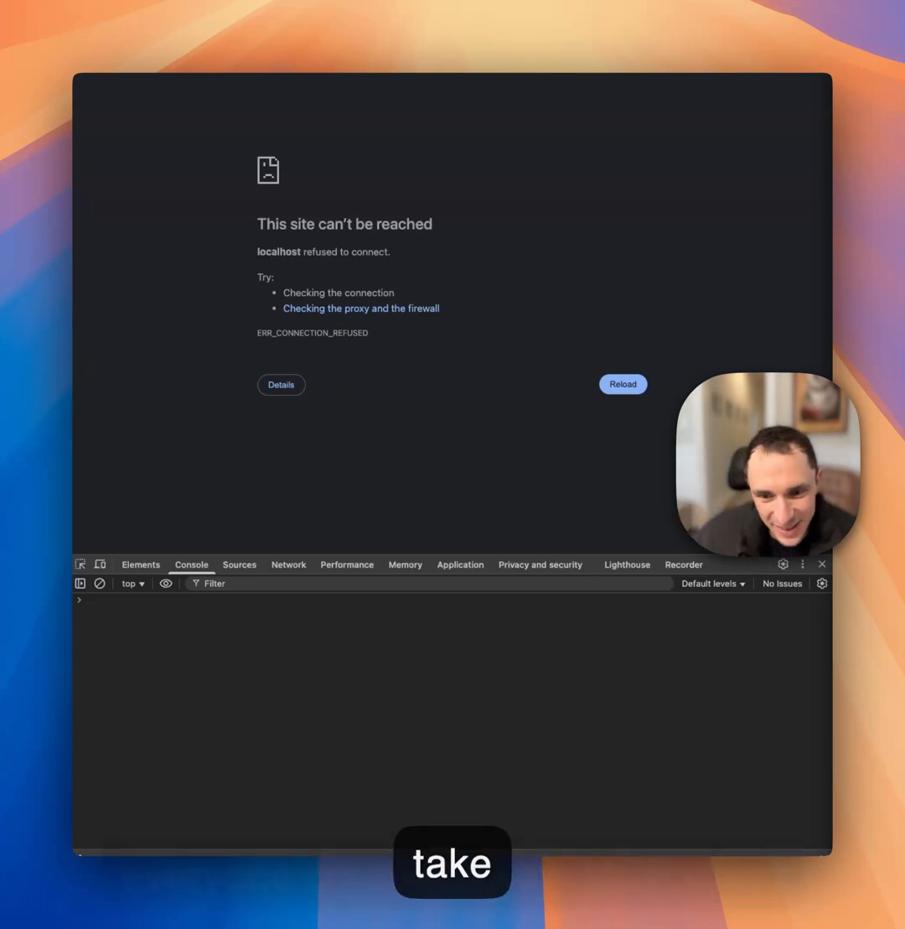
Reload the localhost page so the MCP client loads with the server connected.
left_click(624, 384)
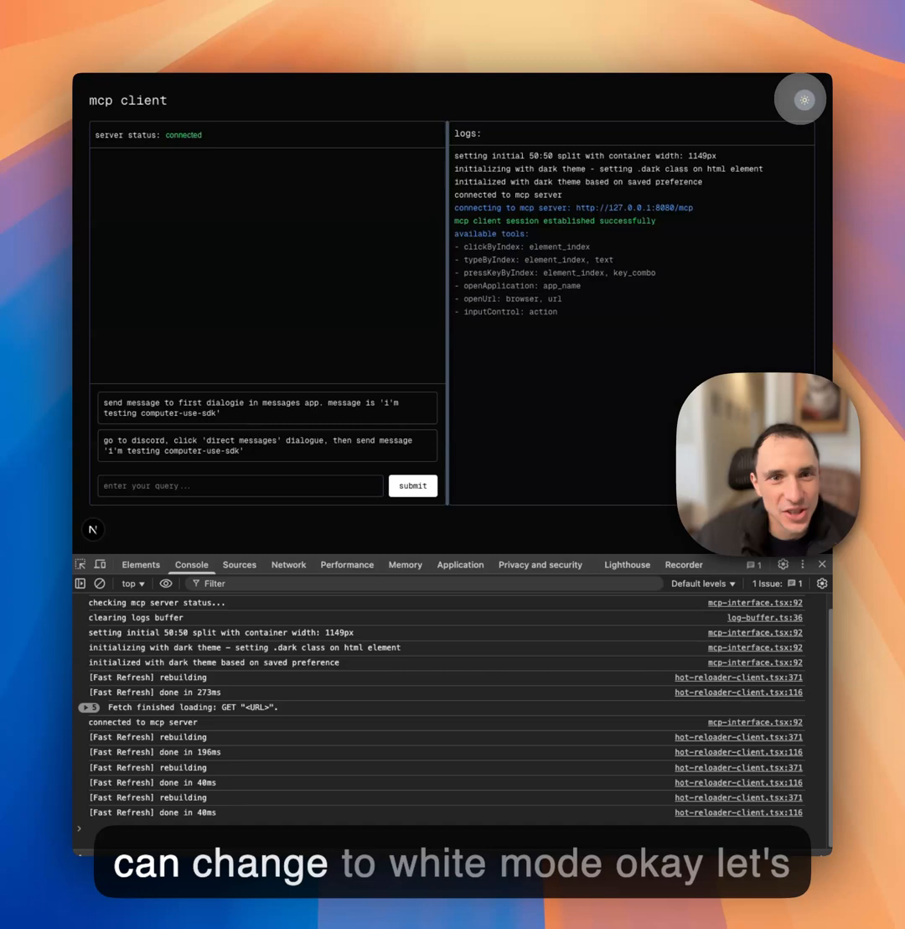
left_click(800, 97)
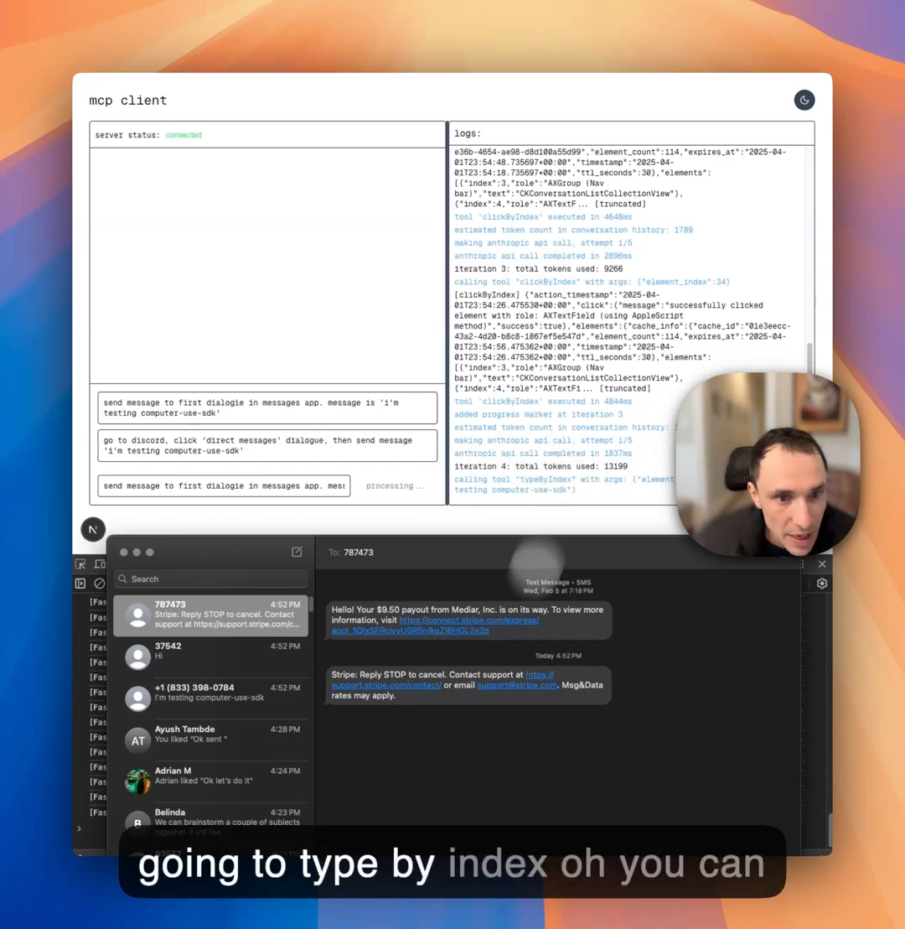
Enter "I'm testing computer-use-sdk" as a reply in the first Messages conversation.
type("I'm testing computer-use-sdk")
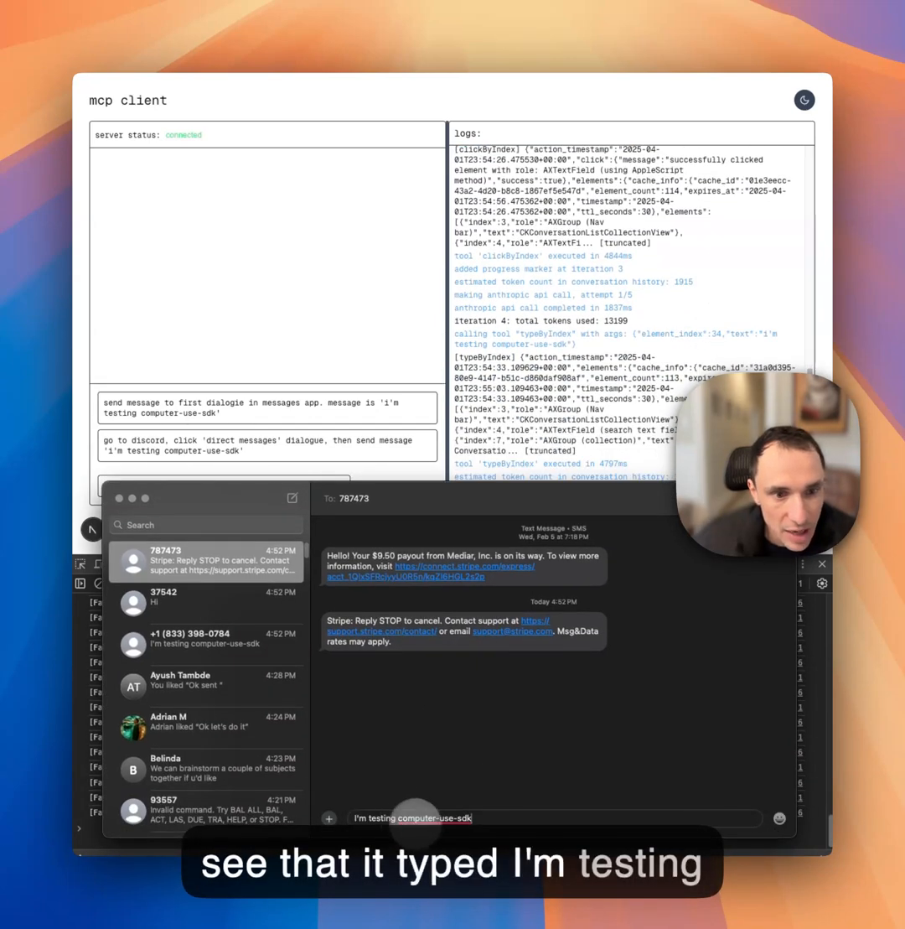